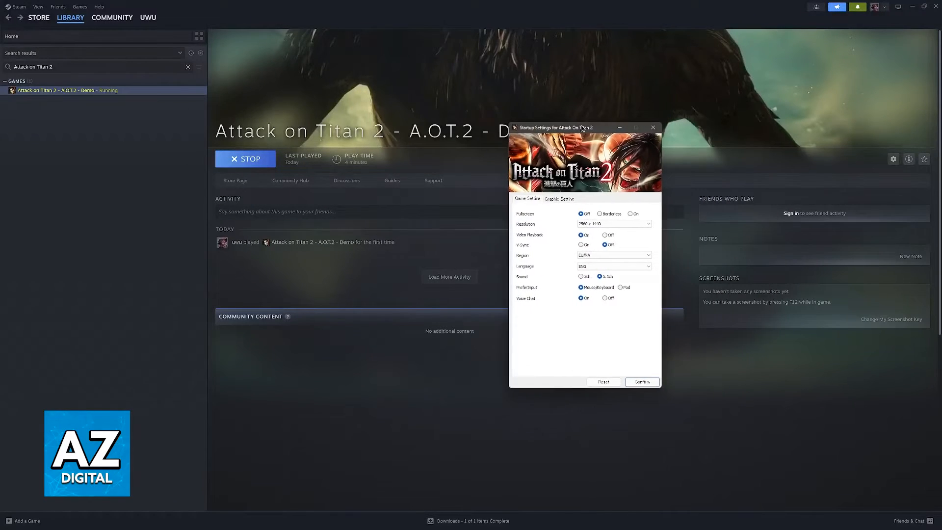
Reposition the startup settings window on screen.
{"action": "left_click_drag", "start_coordinate": [556, 126], "coordinate": [515, 146]}
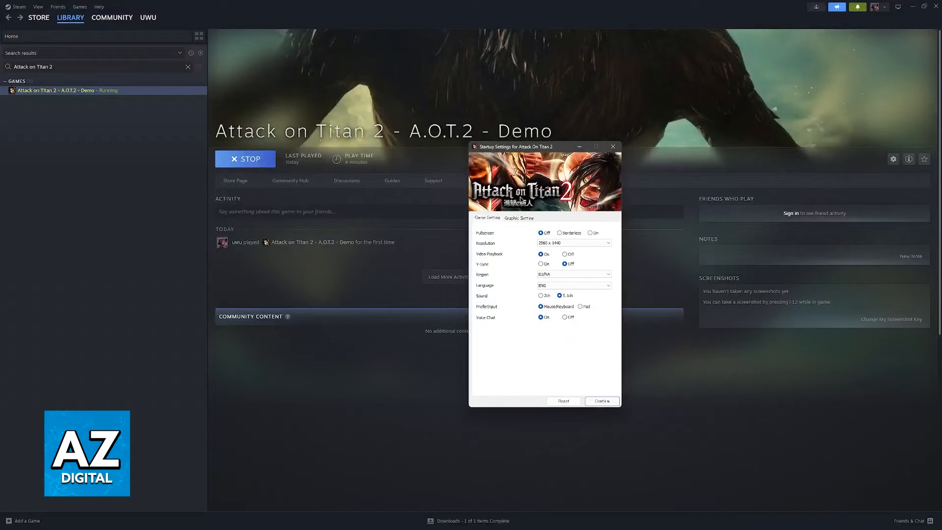
{"action": "left_click_drag", "start_coordinate": [515, 146], "coordinate": [421, 159]}
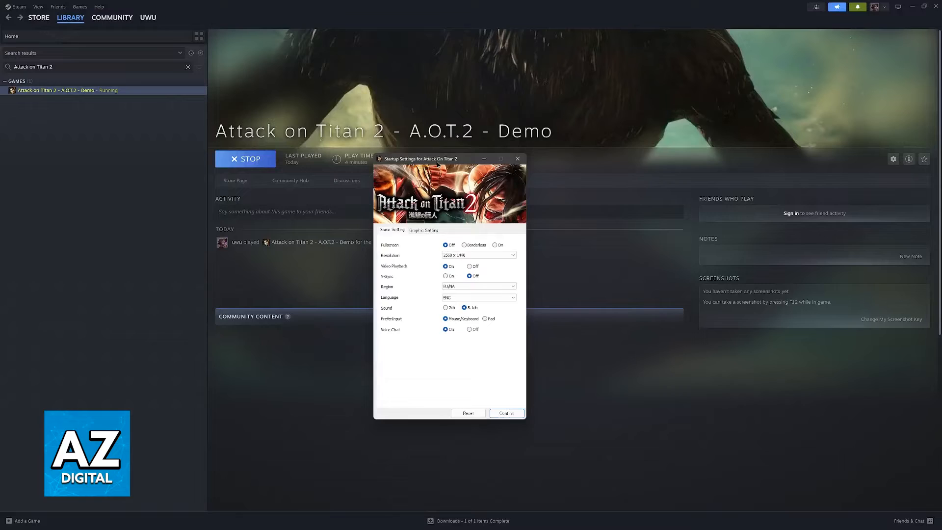
{"action": "left_click_drag", "start_coordinate": [424, 159], "coordinate": [625, 127]}
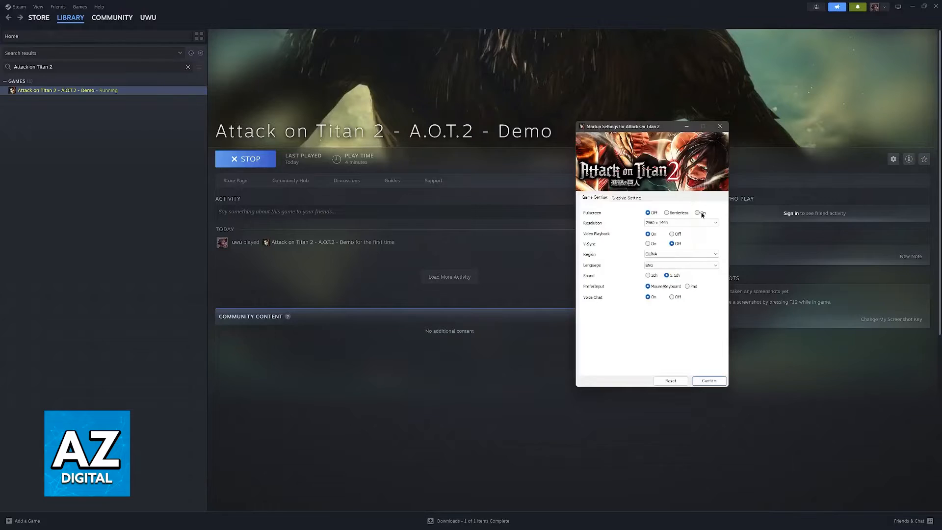
Keep fullscreen off and switch to the Graphic Setting options with Quality on Customize.
{"action": "left_click", "coordinate": [648, 213]}
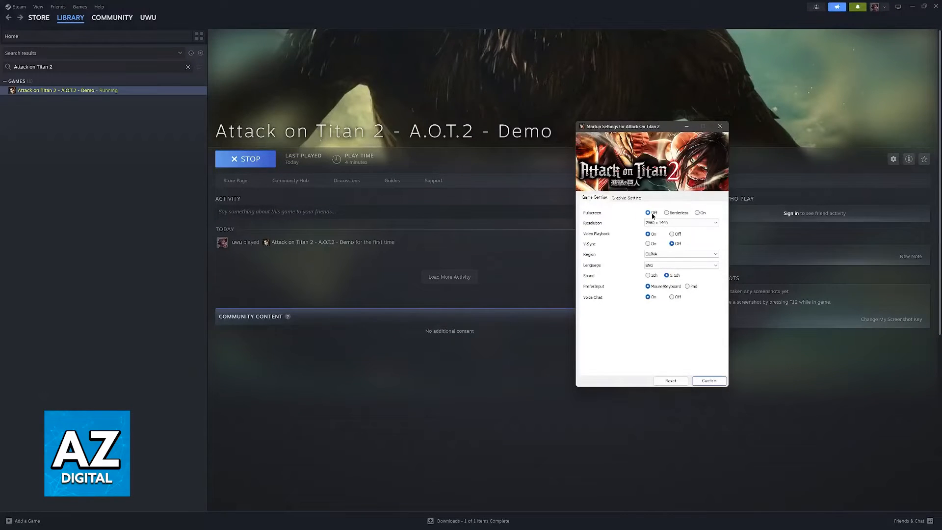
{"action": "mouse_move", "coordinate": [694, 214]}
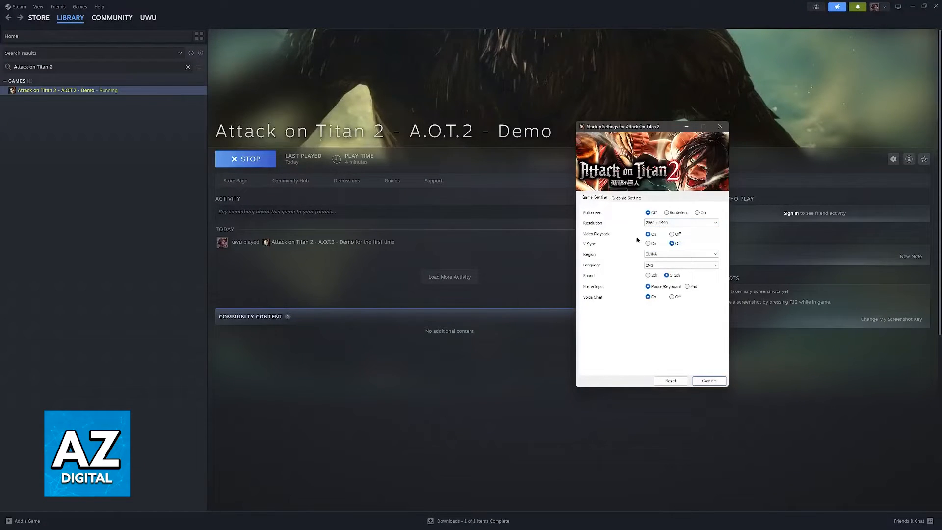
{"action": "mouse_move", "coordinate": [640, 315]}
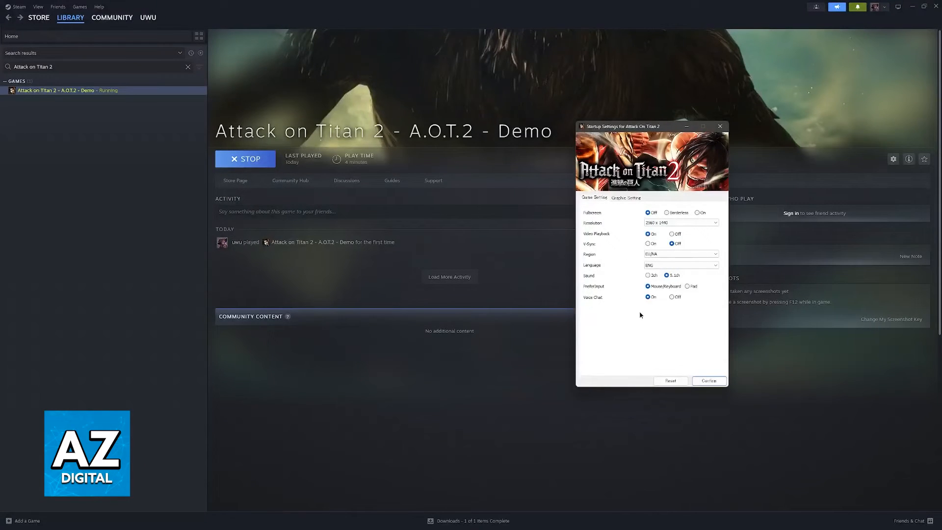
{"action": "left_click", "coordinate": [671, 244]}
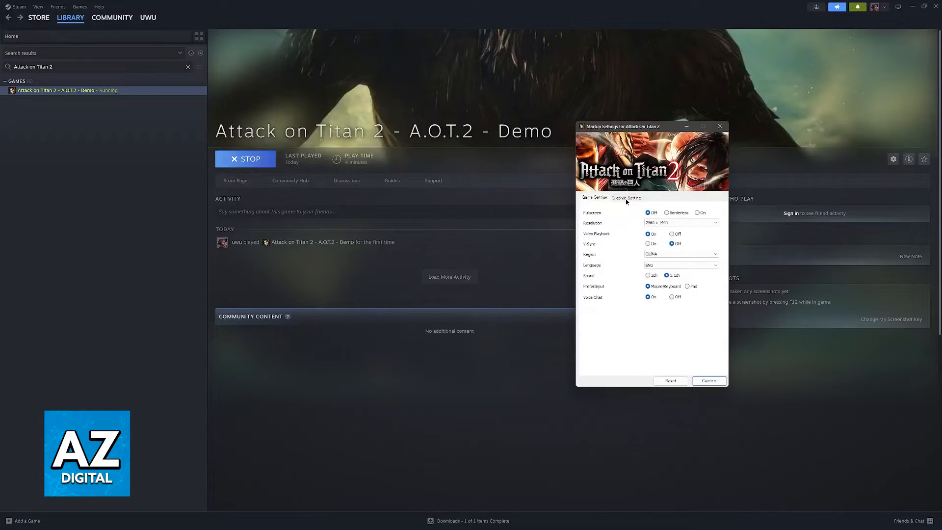
{"action": "left_click", "coordinate": [626, 198]}
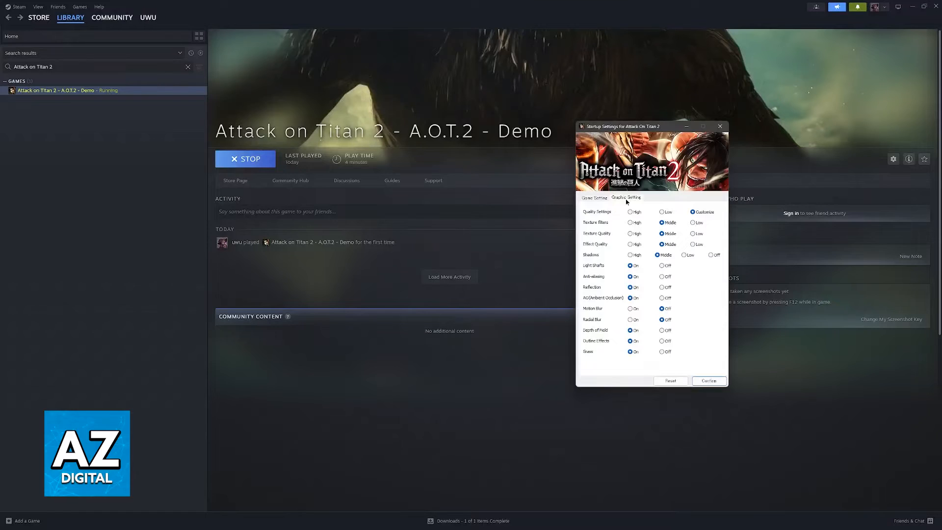
{"action": "mouse_move", "coordinate": [661, 193]}
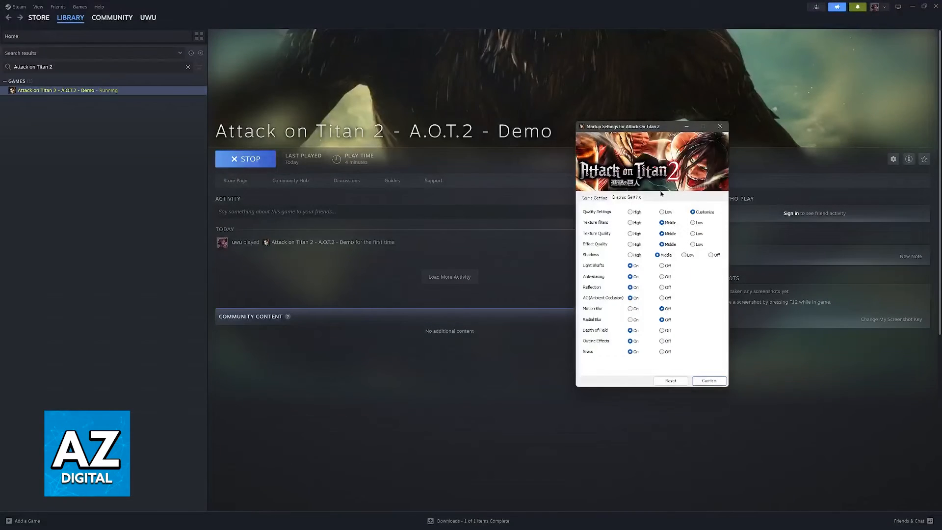
{"action": "mouse_move", "coordinate": [607, 226]}
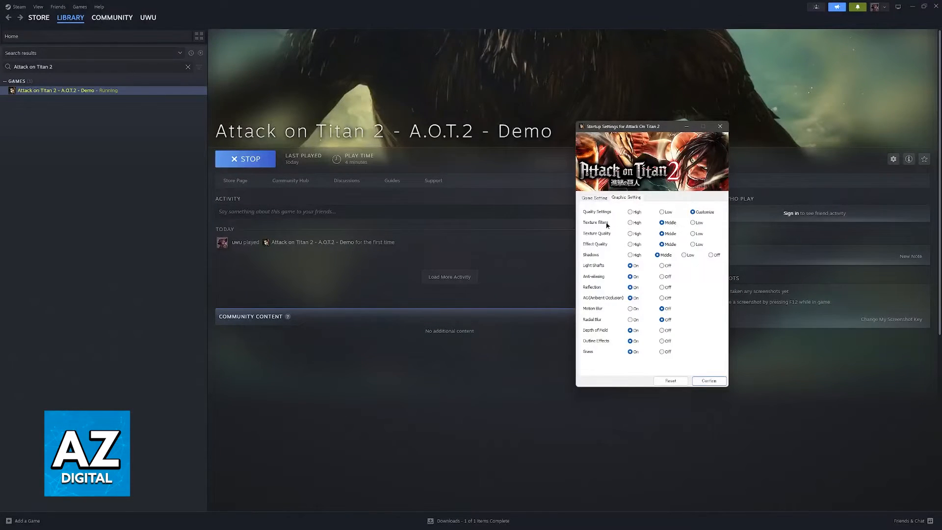
{"action": "mouse_move", "coordinate": [612, 238]}
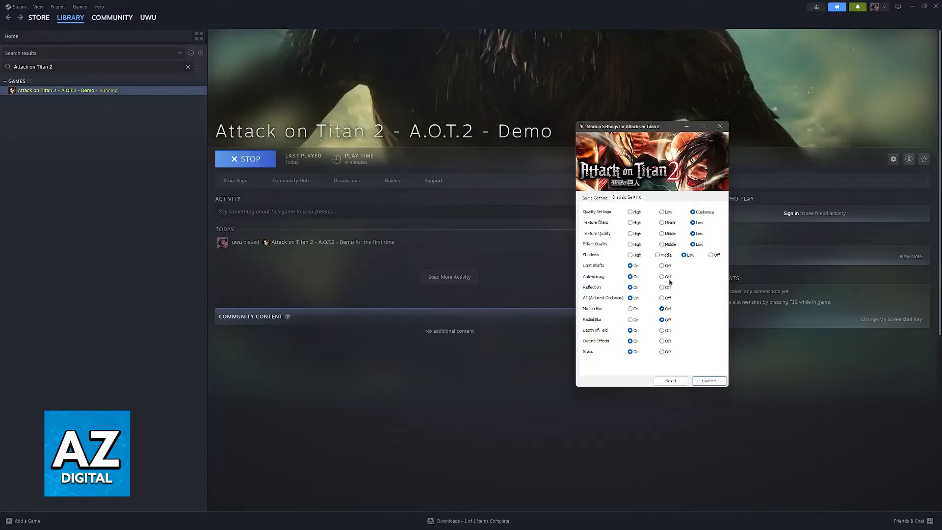
{"action": "mouse_move", "coordinate": [676, 328]}
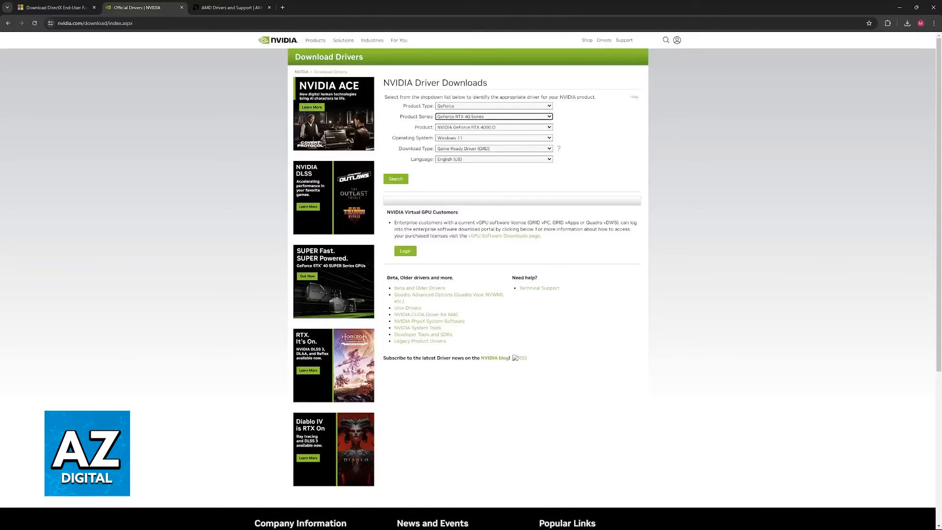
{"action": "mouse_move", "coordinate": [647, 410]}
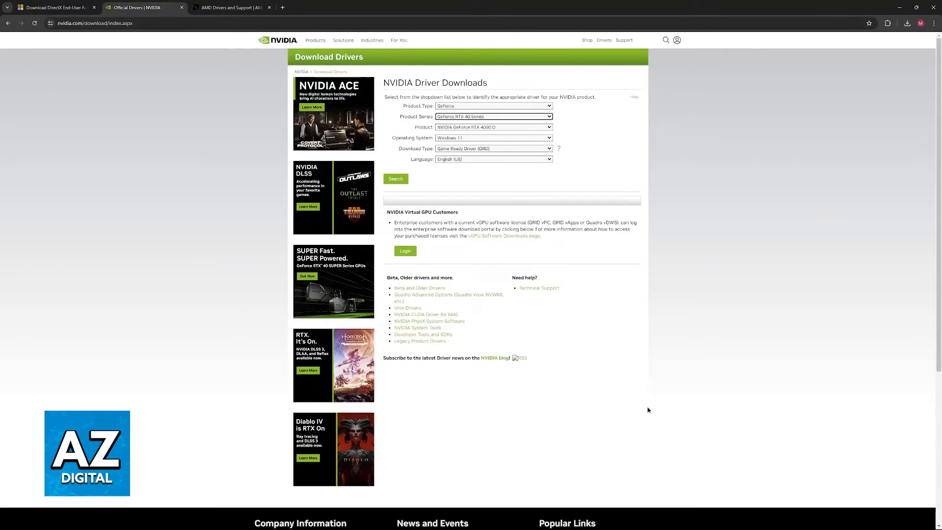
{"action": "mouse_move", "coordinate": [635, 523]}
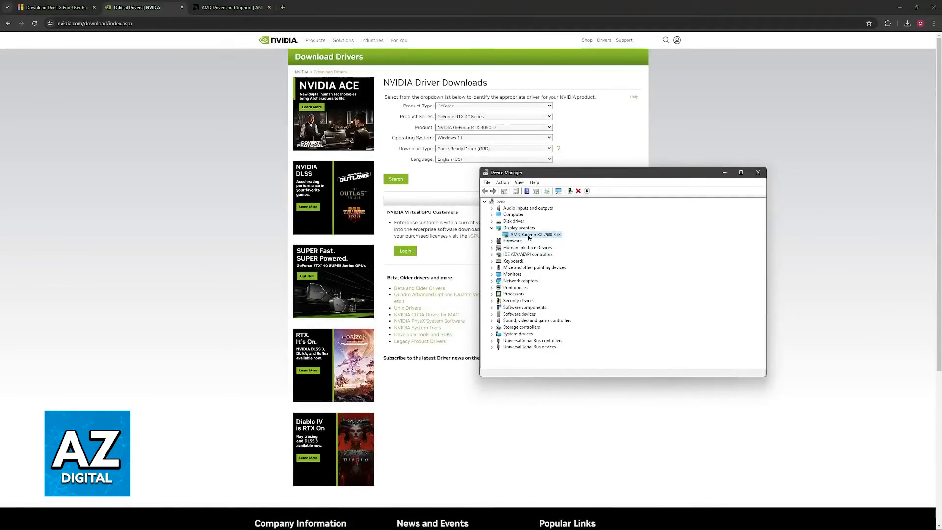
{"action": "right_click", "coordinate": [535, 234]}
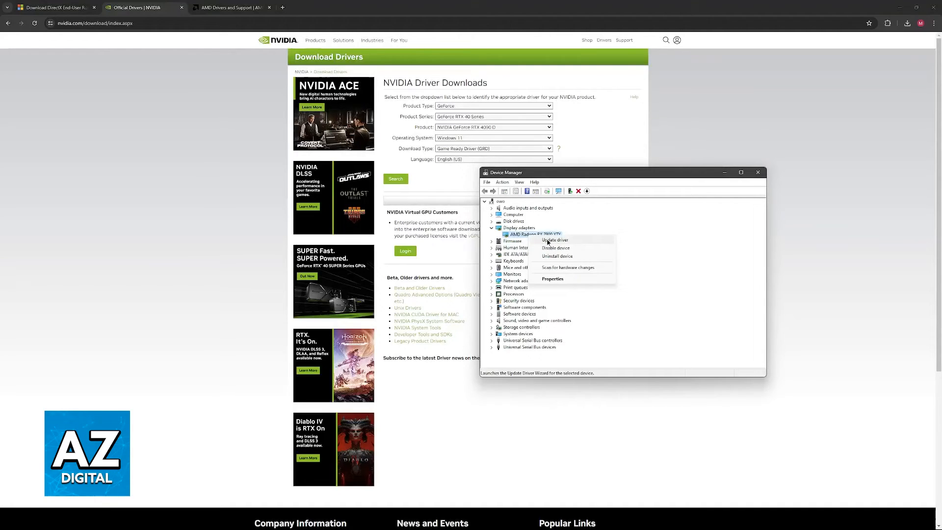
{"action": "left_click", "coordinate": [554, 241]}
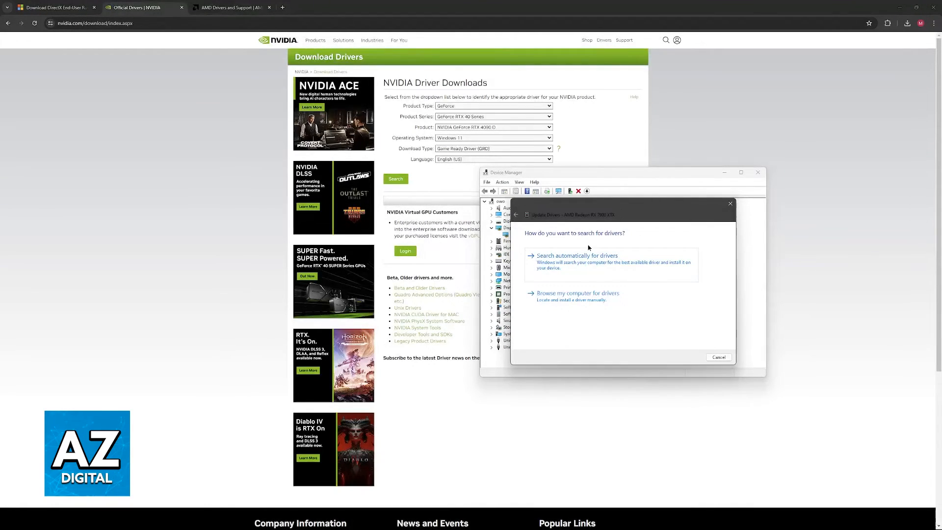
{"action": "left_click", "coordinate": [719, 357]}
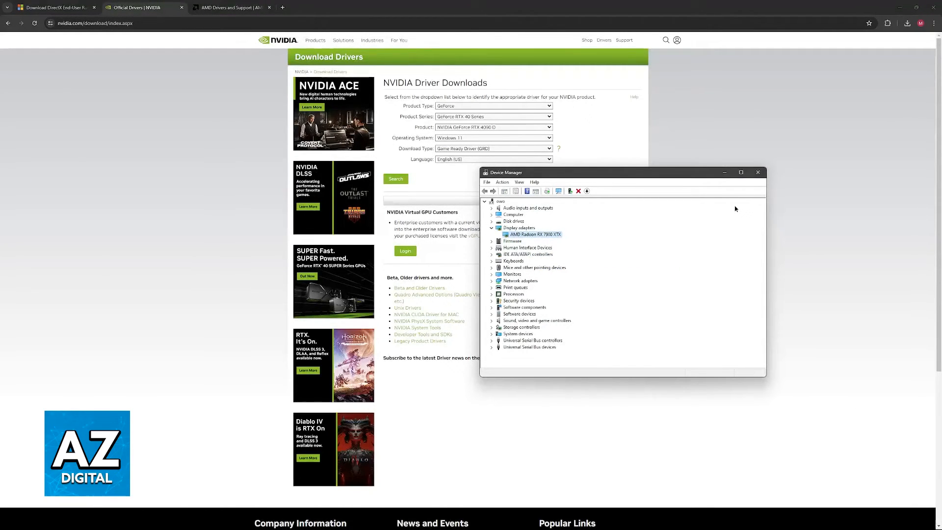
{"action": "mouse_move", "coordinate": [691, 208]}
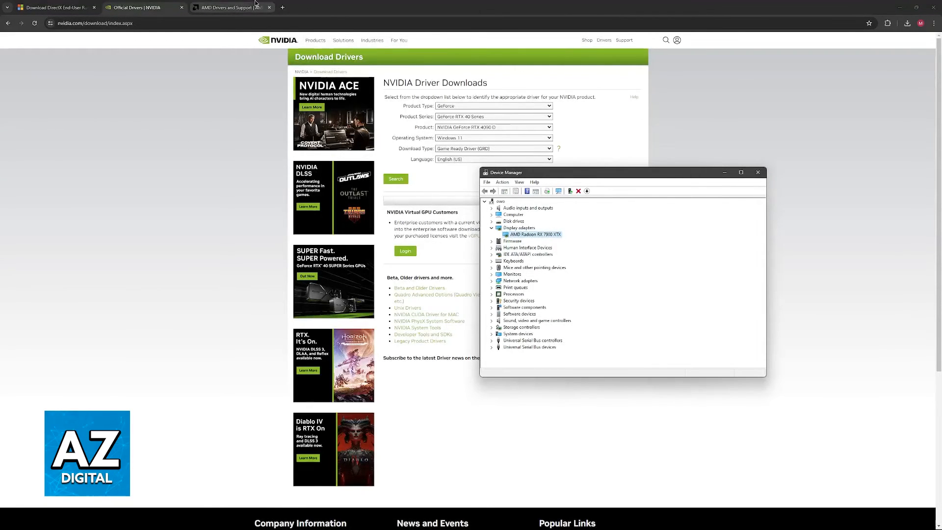
Set the NVIDIA Driver Downloads product to GeForce RTX 4070 Ti.
{"action": "left_click", "coordinate": [229, 7]}
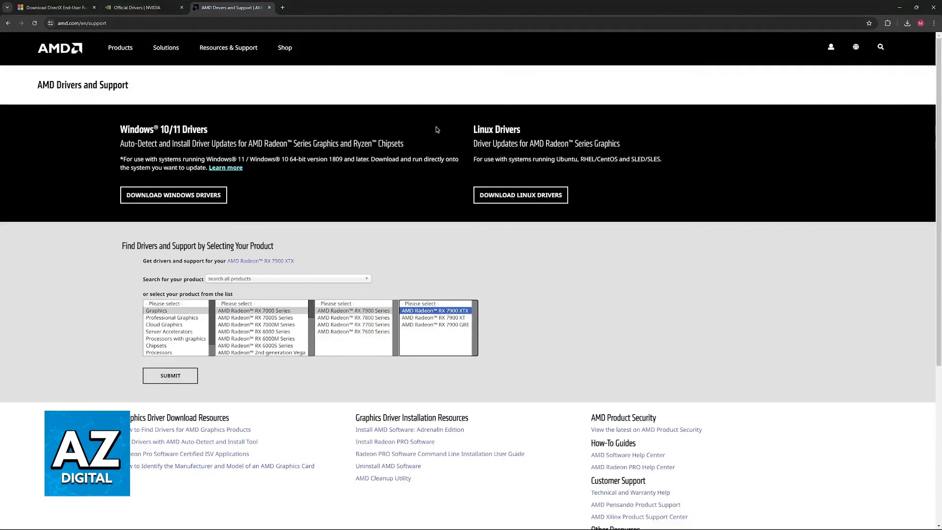
{"action": "left_click", "coordinate": [138, 6]}
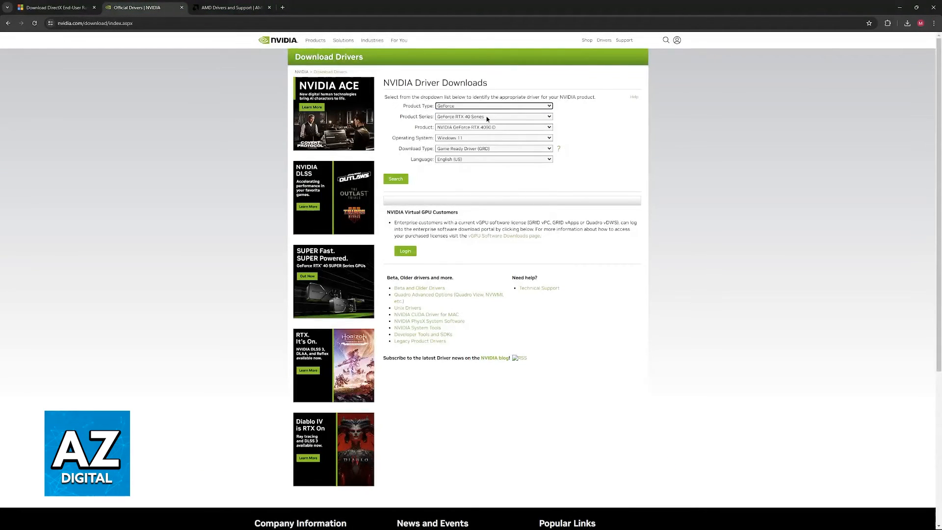
{"action": "left_click", "coordinate": [492, 116]}
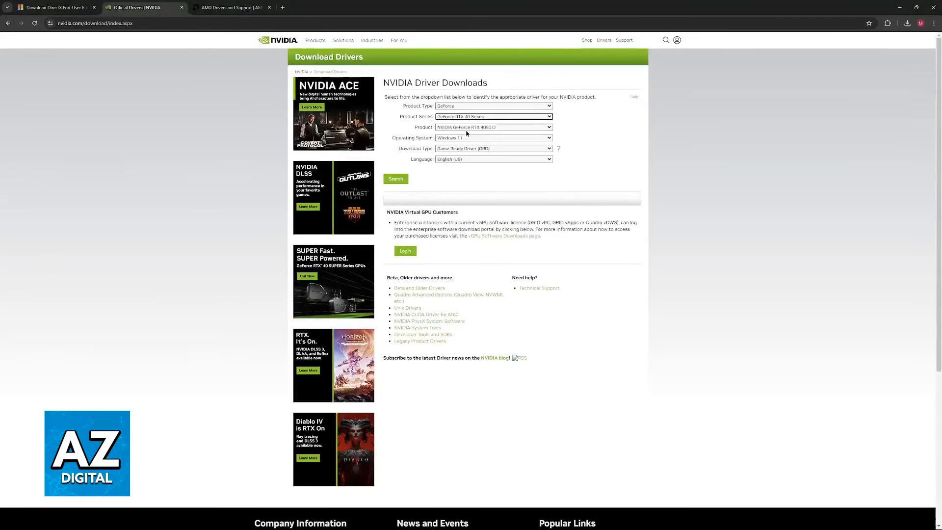
{"action": "left_click", "coordinate": [494, 127]}
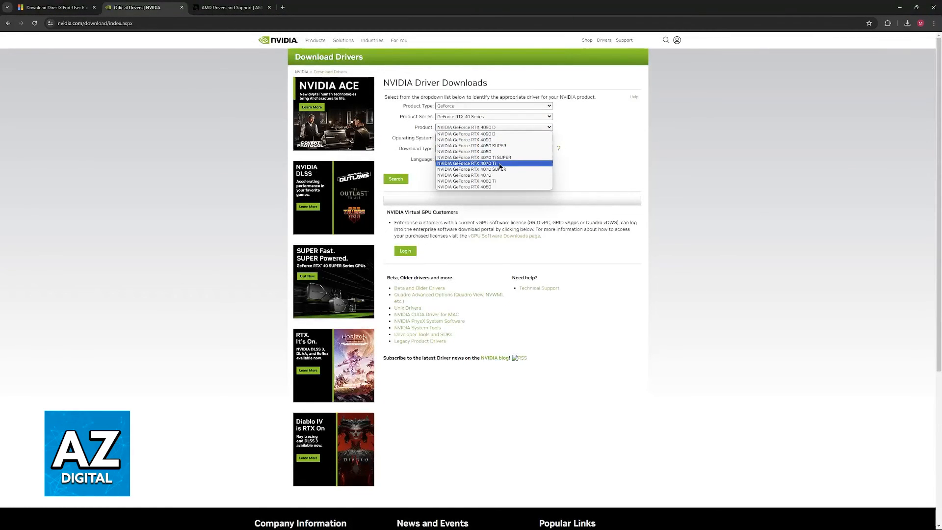
{"action": "left_click", "coordinate": [472, 163]}
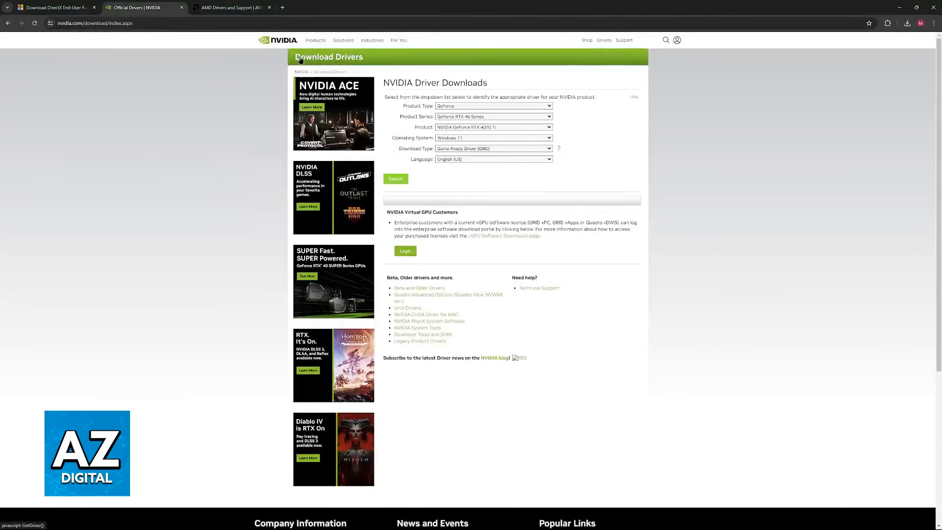
{"action": "mouse_move", "coordinate": [629, 200]}
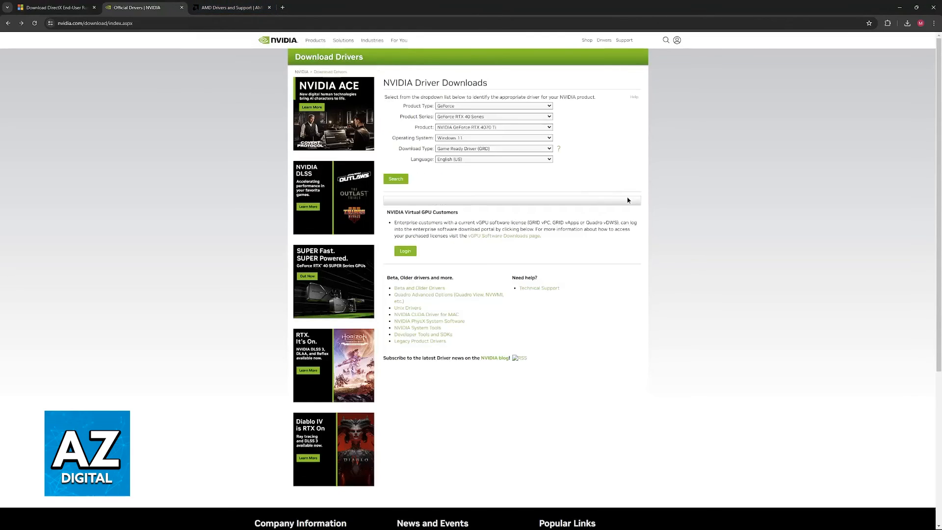
Move to the AMD drivers and support page and browse the Radeon product series list.
{"action": "left_click", "coordinate": [232, 7]}
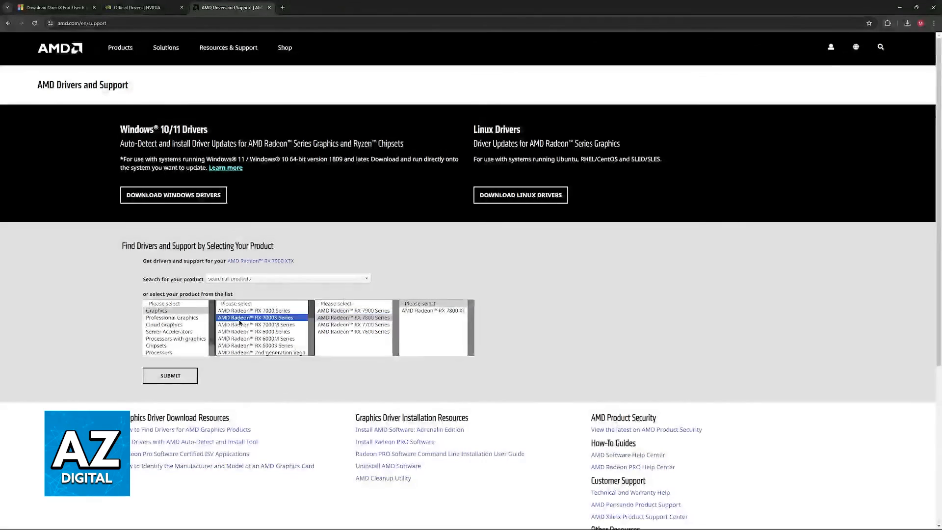
{"action": "left_click", "coordinate": [353, 311]}
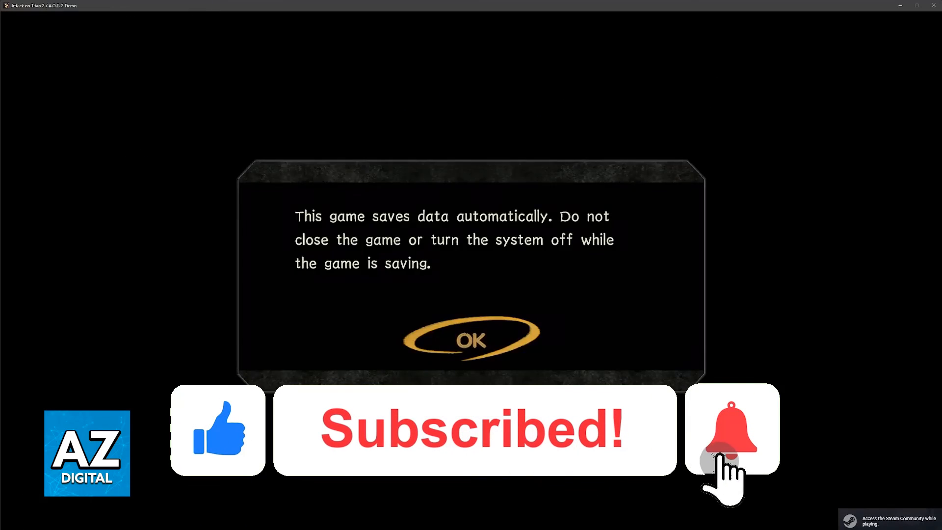
Acknowledge the game's automatic saving notice with OK.
{"action": "left_click", "coordinate": [472, 339]}
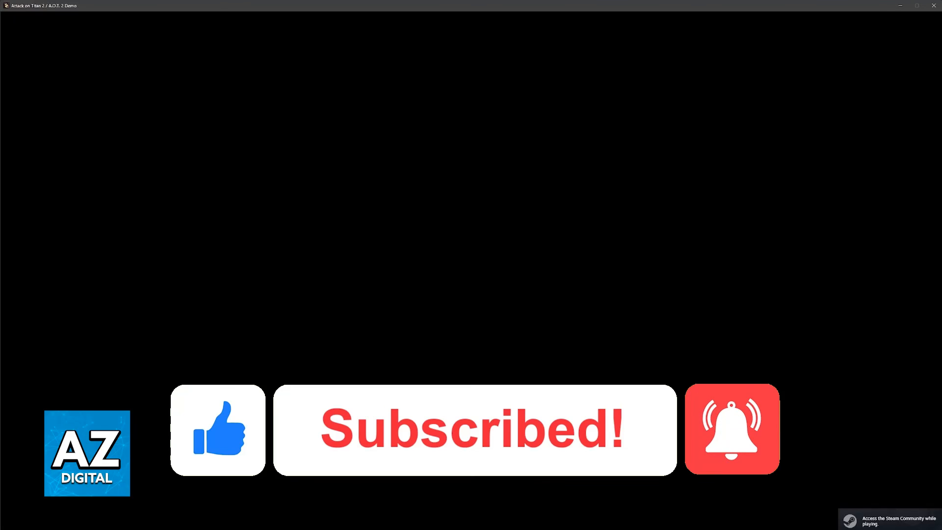